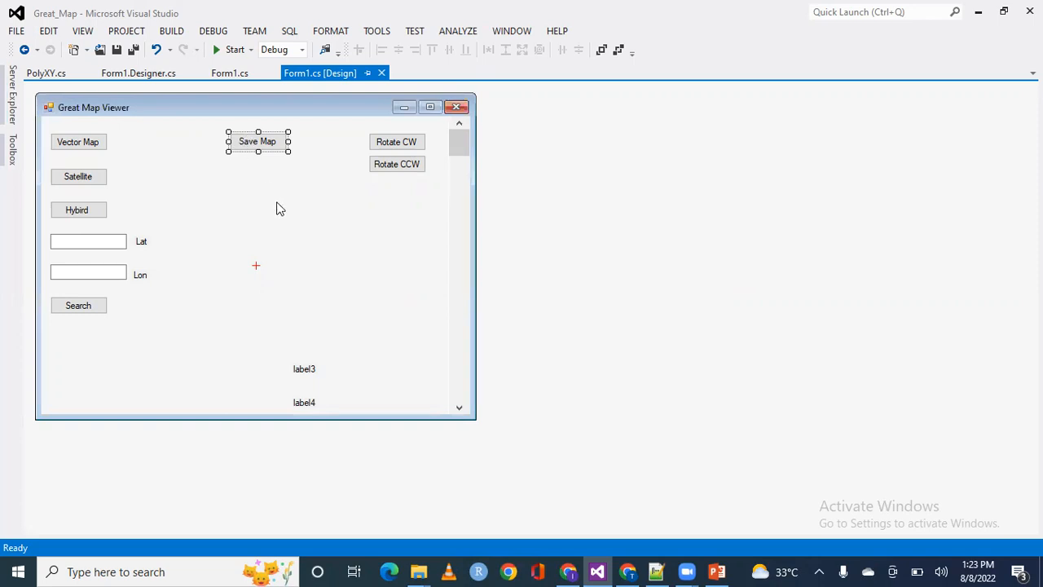
pyautogui.moveTo(268, 179)
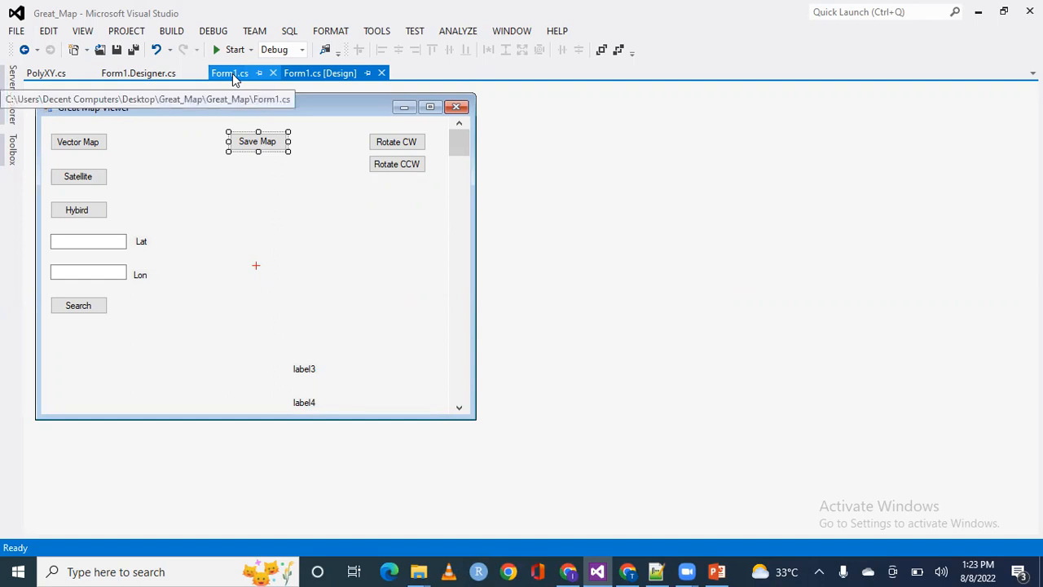
# Open Form1.cs at the btn_offline_Click handler that loops from Zoom to MaxZoom
pyautogui.click(230, 72)
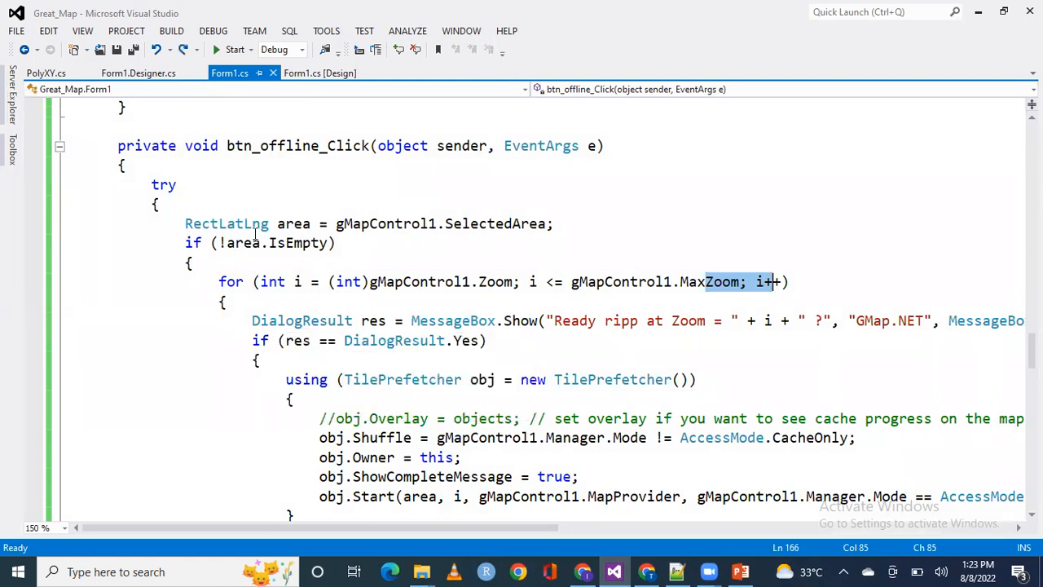
pyautogui.moveTo(345, 218)
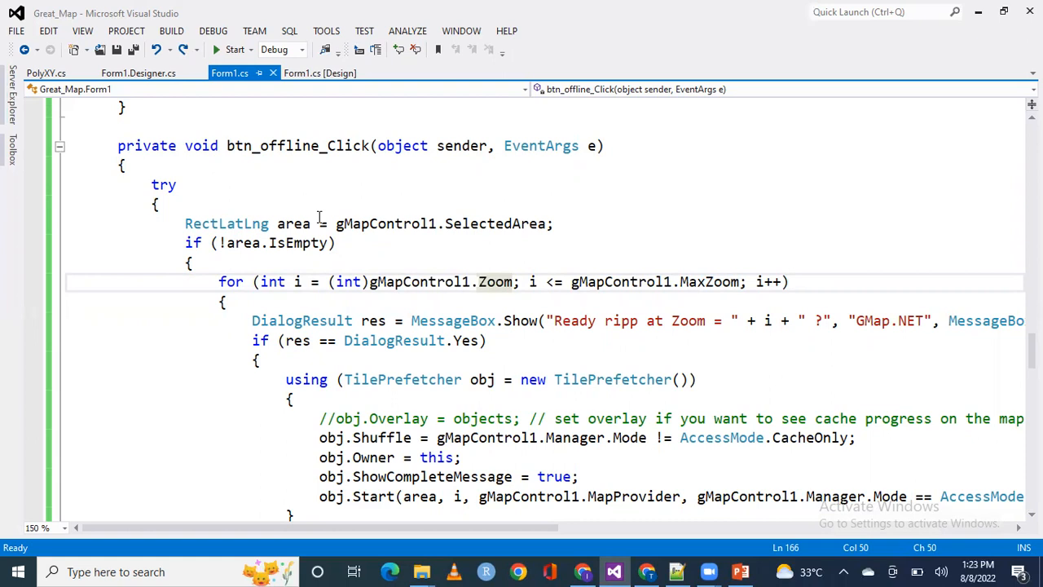
pyautogui.moveTo(306, 243)
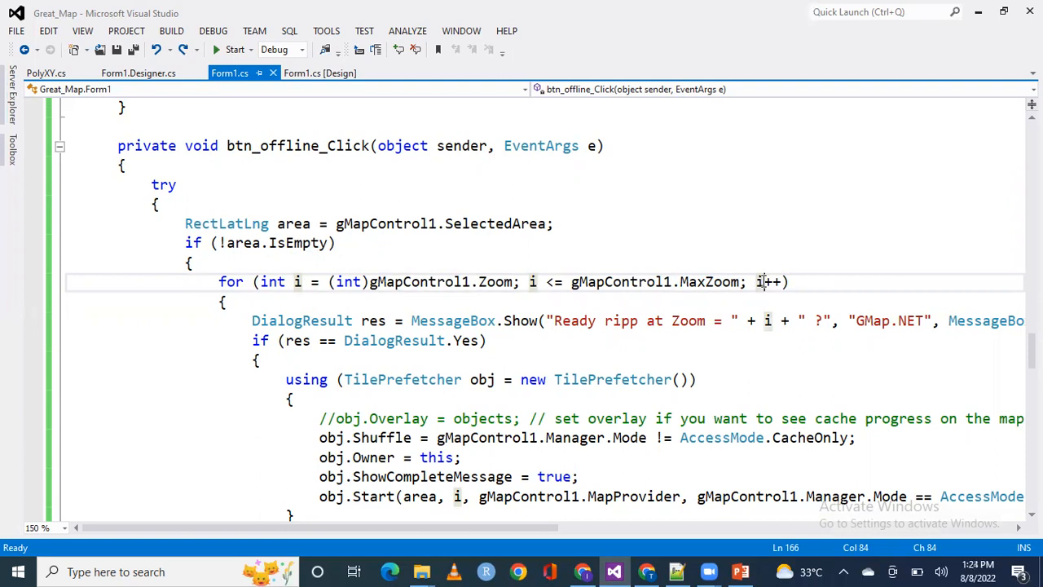
pyautogui.moveTo(446, 316)
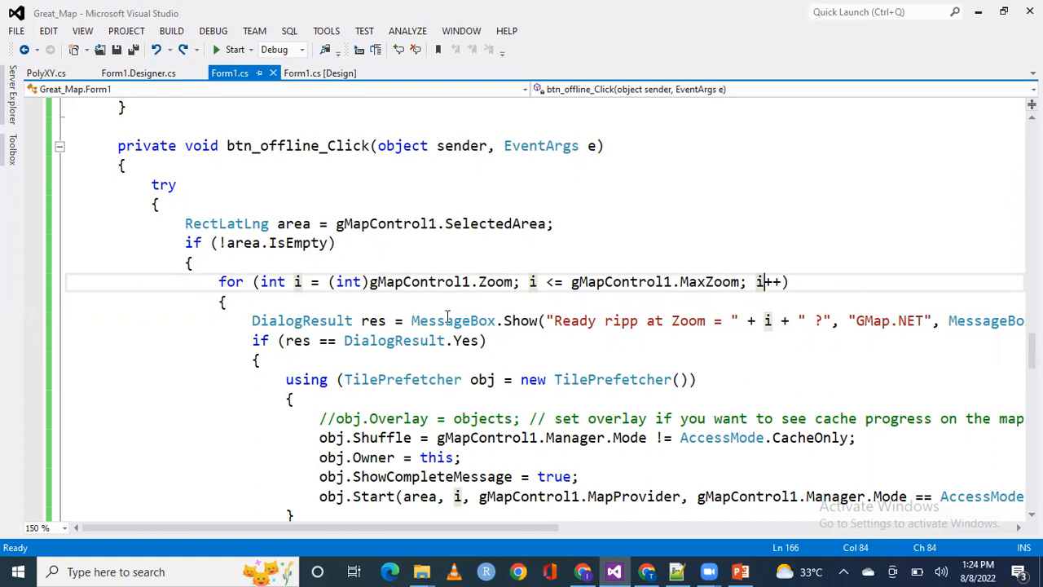
pyautogui.moveTo(664, 339)
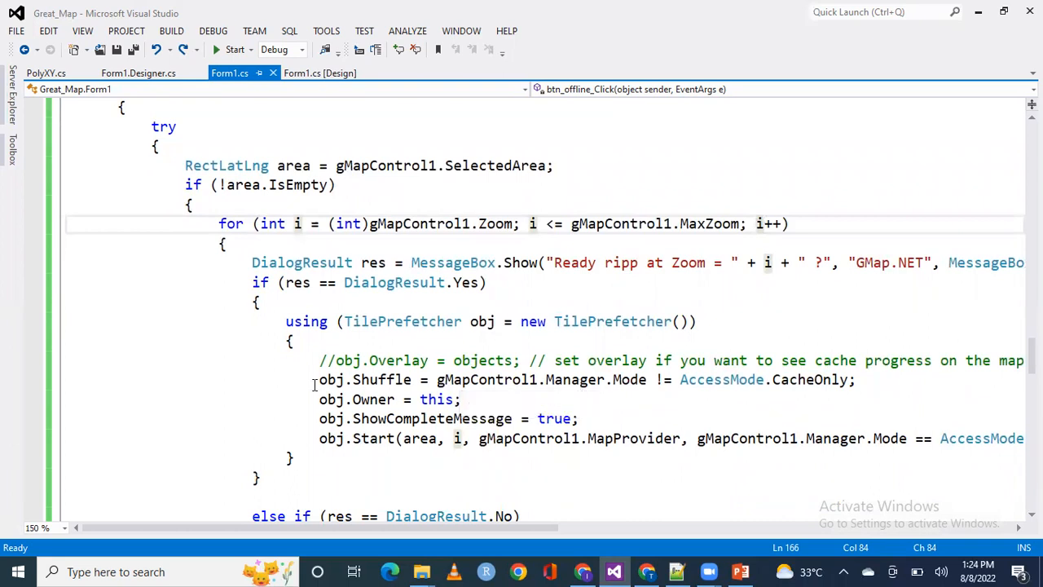
pyautogui.doubleClick(398, 321)
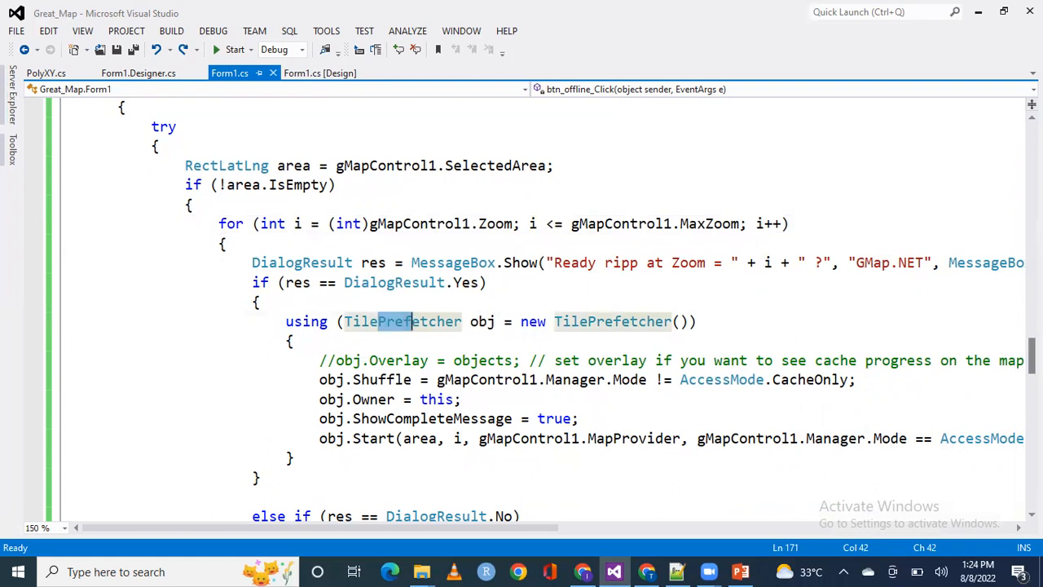
pyautogui.scroll(-3)
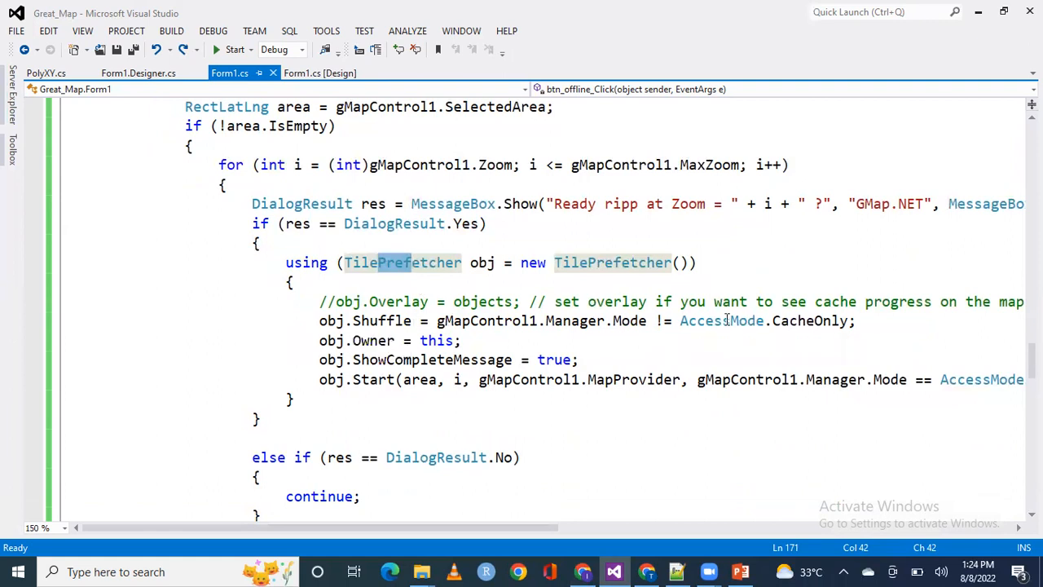
pyautogui.moveTo(720, 320)
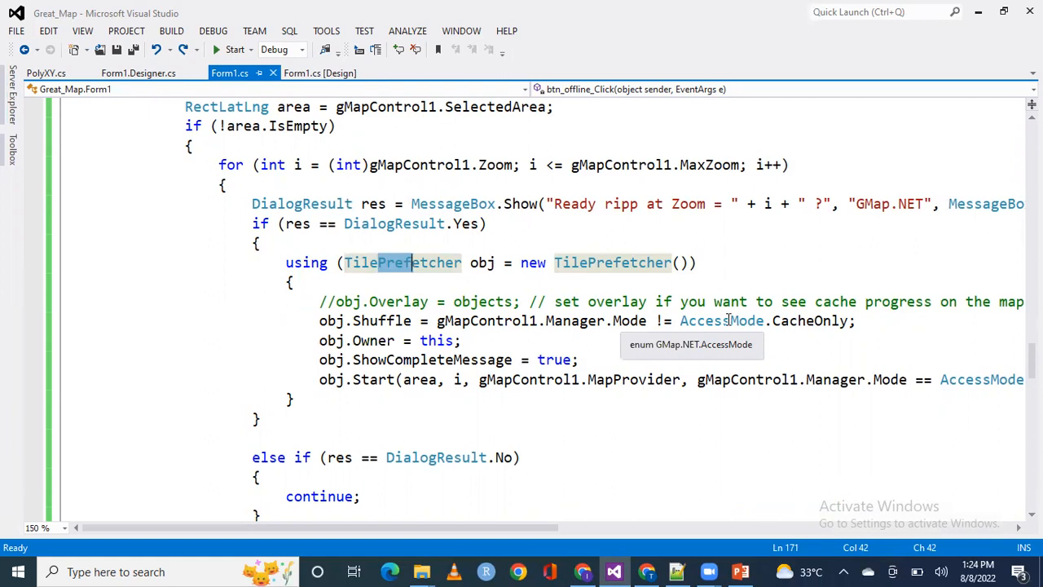
pyautogui.moveTo(829, 320)
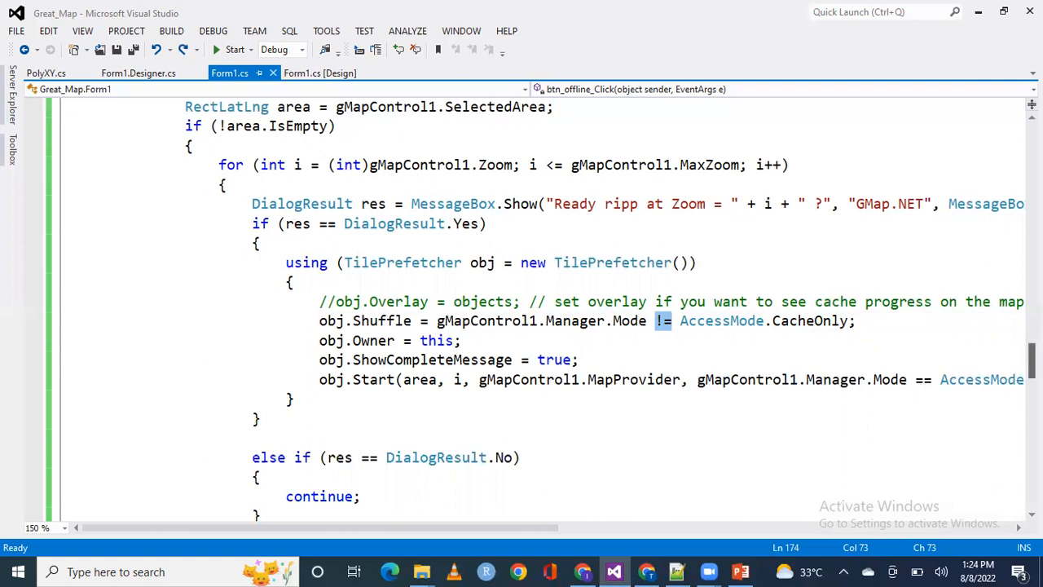
pyautogui.scroll(-3)
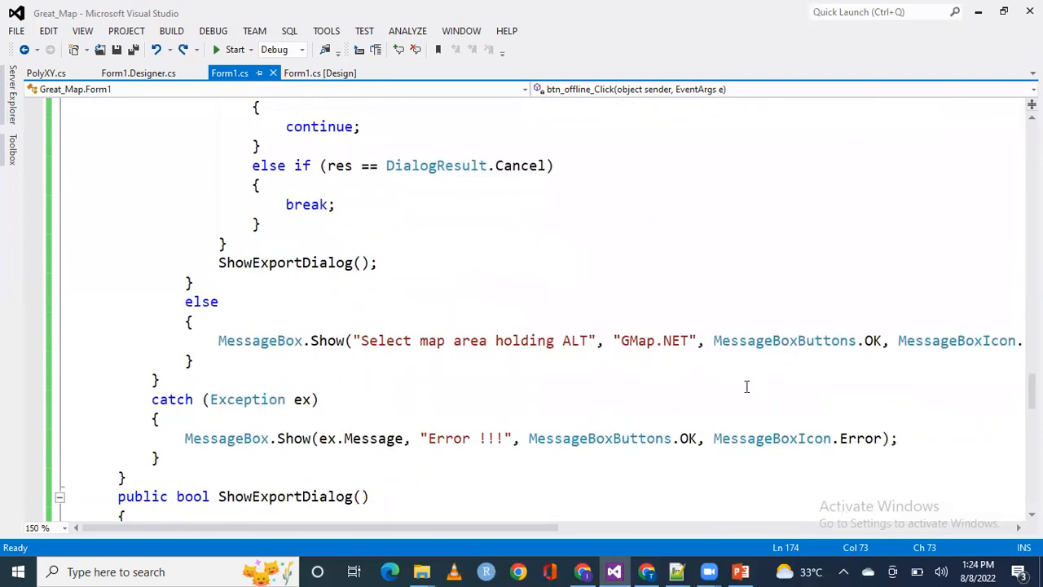
# Scroll through the ShowExportDialog code, then run the Great Map project in the debugger
pyautogui.scroll(-3)
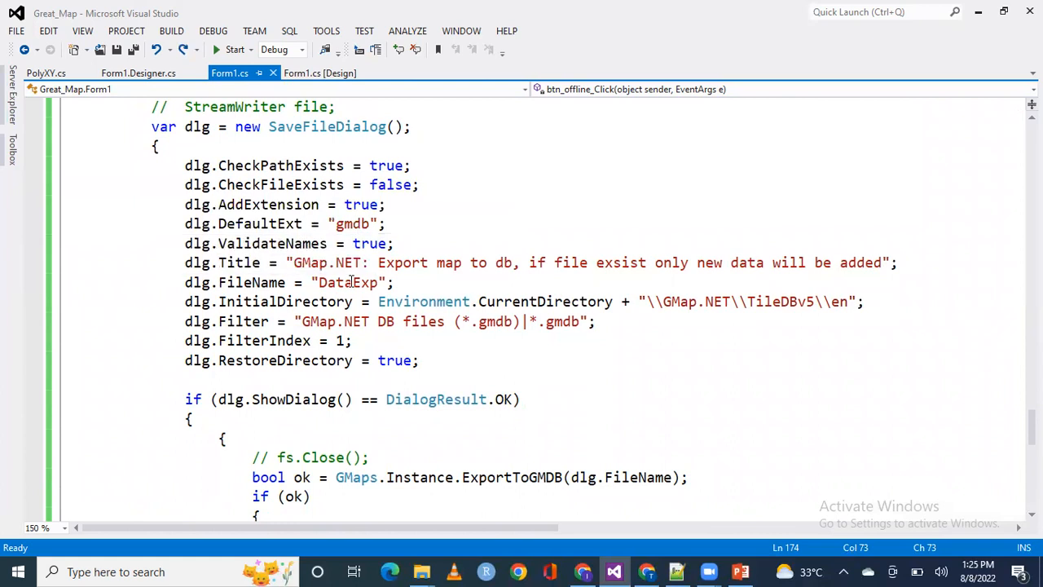
pyautogui.moveTo(544, 301)
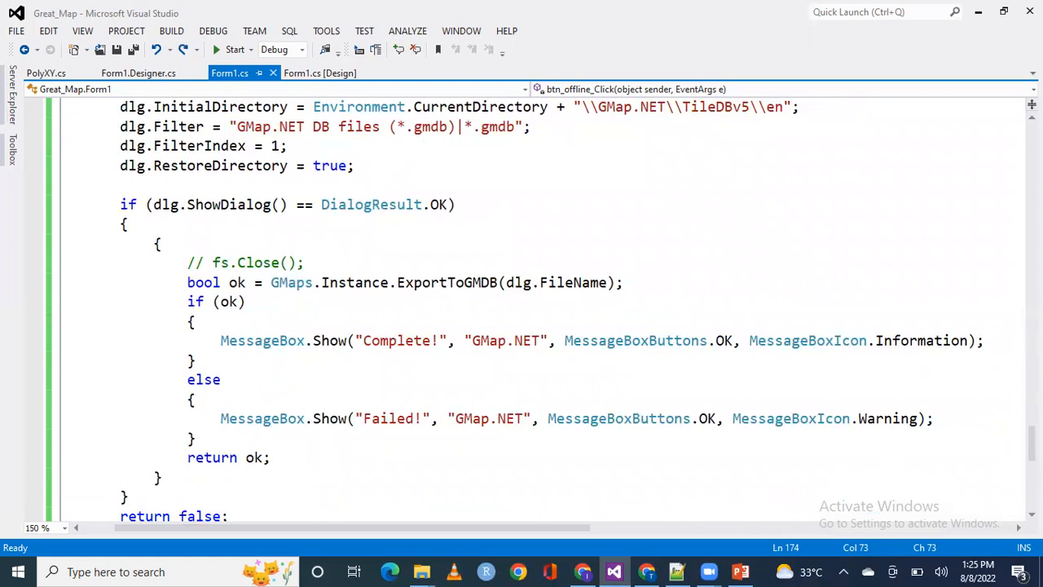
pyautogui.scroll(-3)
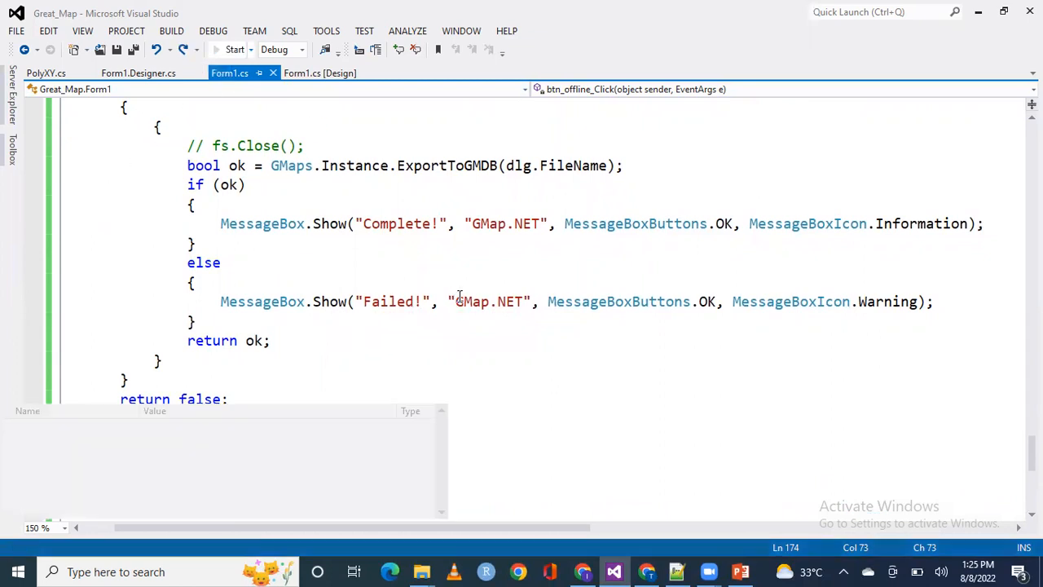
pyautogui.click(234, 50)
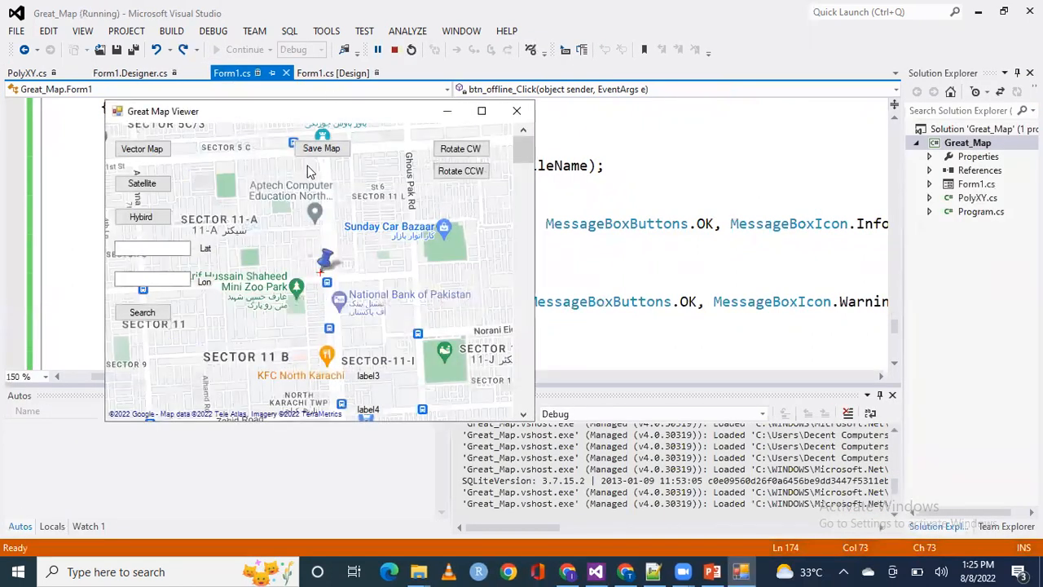
# Test Save Map with no selection, dismiss the warning, maximize, and mark an area around SECTOR 5 C
pyautogui.click(321, 148)
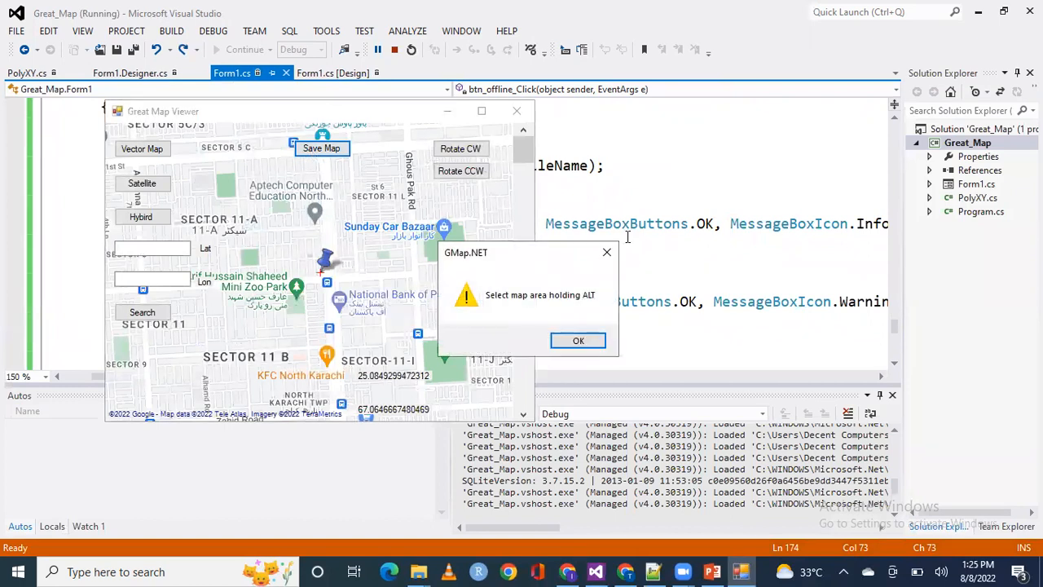
pyautogui.moveTo(579, 341)
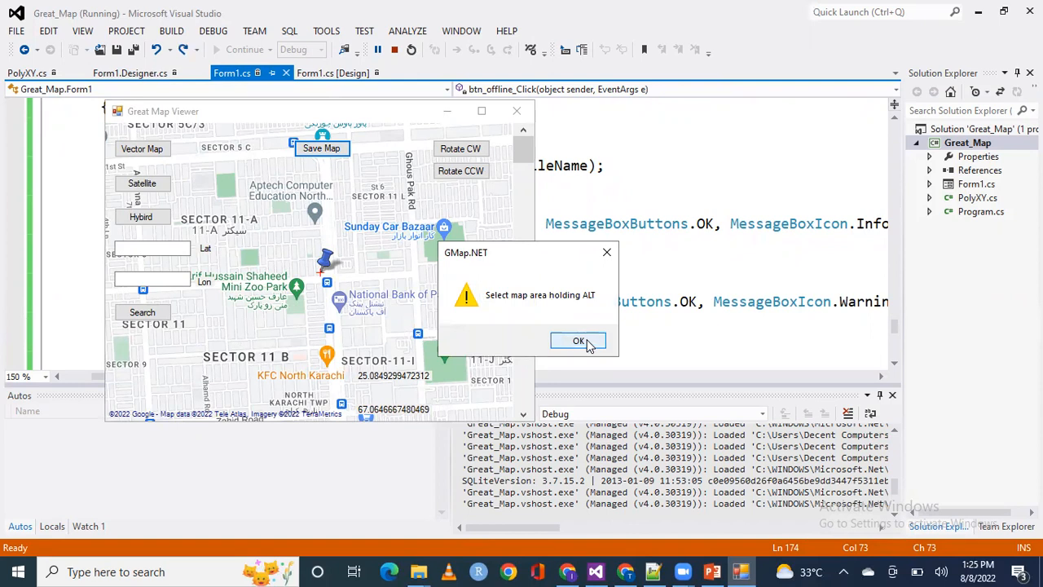
pyautogui.click(578, 340)
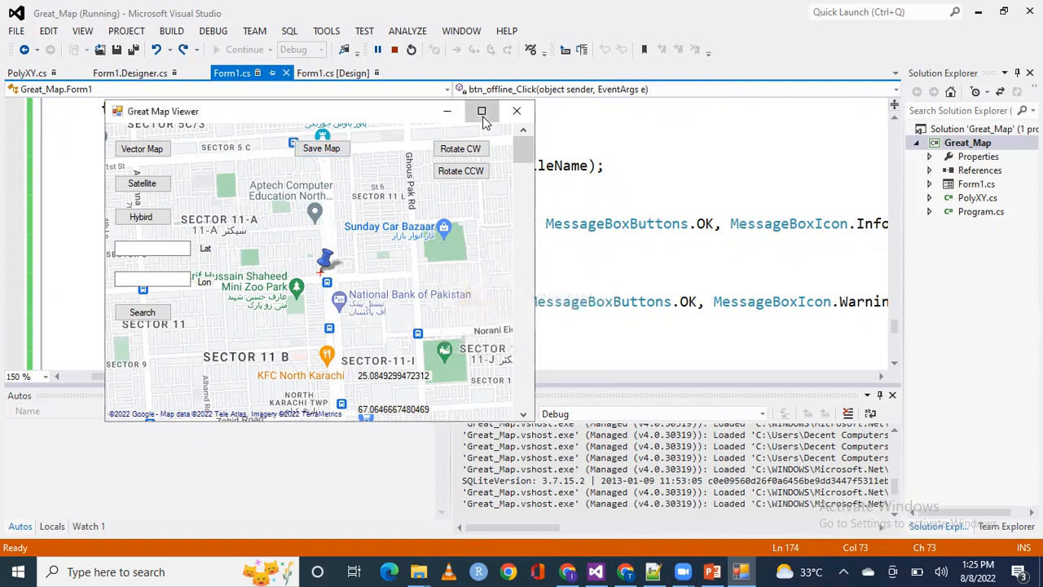
pyautogui.click(480, 111)
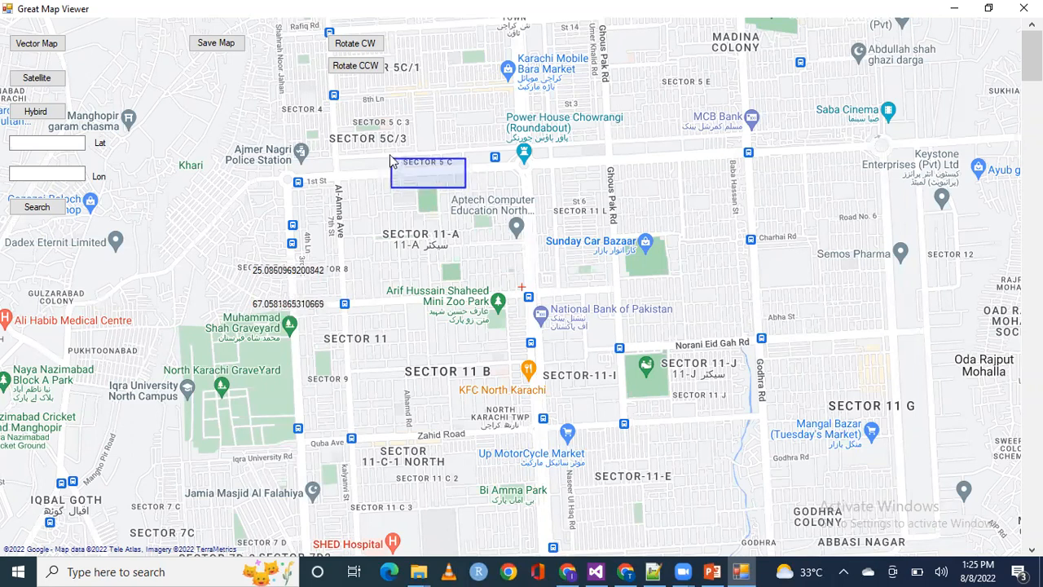
pyautogui.moveTo(395, 151); pyautogui.dragTo(440, 177)
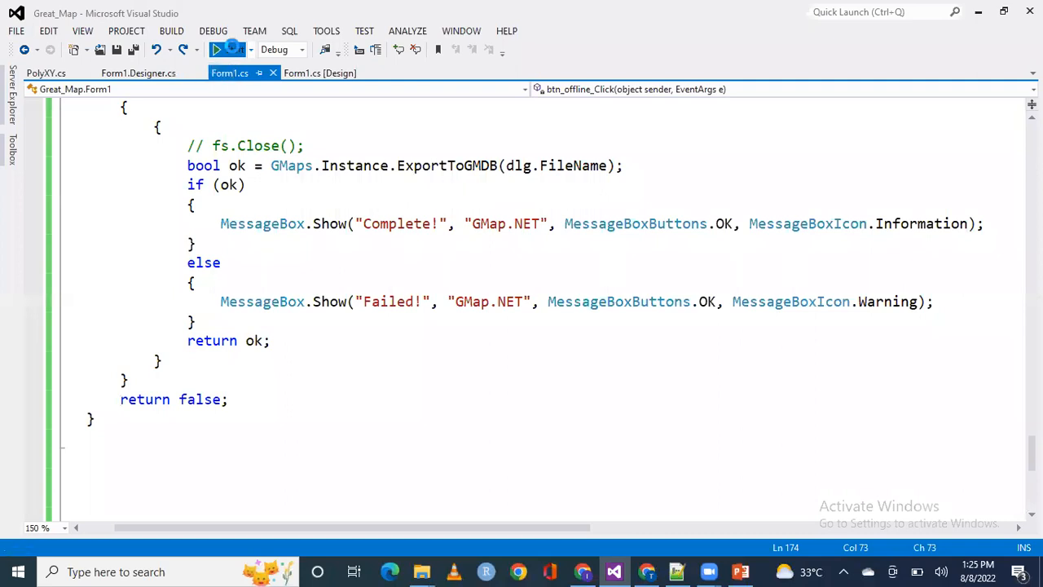
# Relaunch Great Map Viewer full screen and mark a small area near Aptech Computer Education North
pyautogui.click(217, 49)
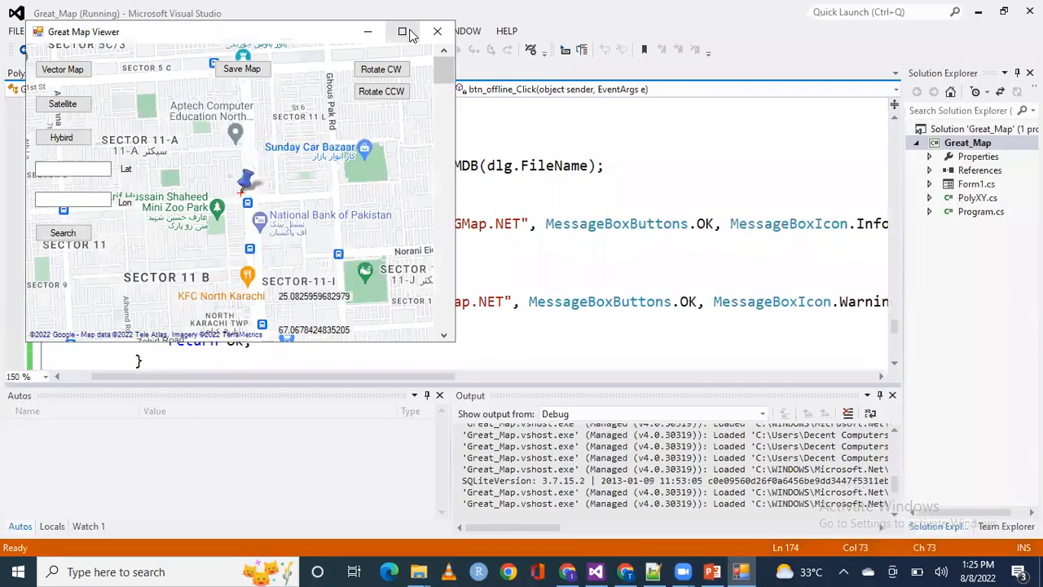
pyautogui.click(402, 32)
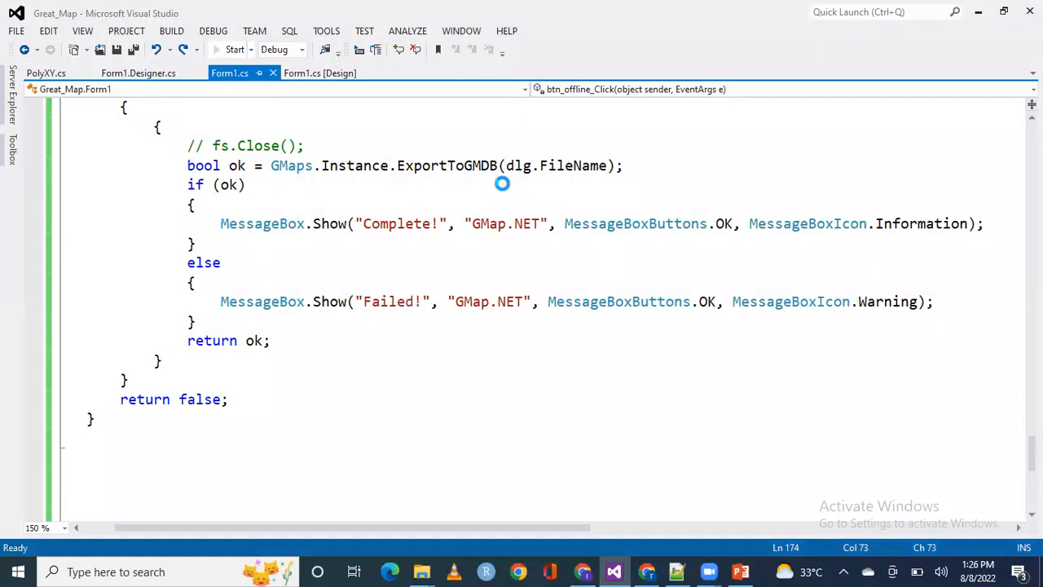
pyautogui.click(233, 49)
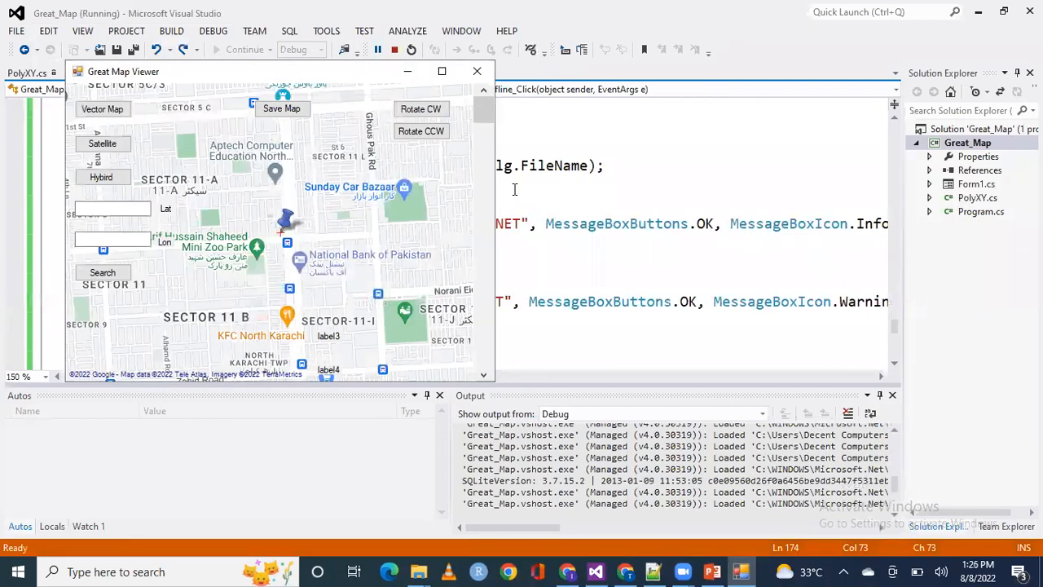
pyautogui.click(442, 71)
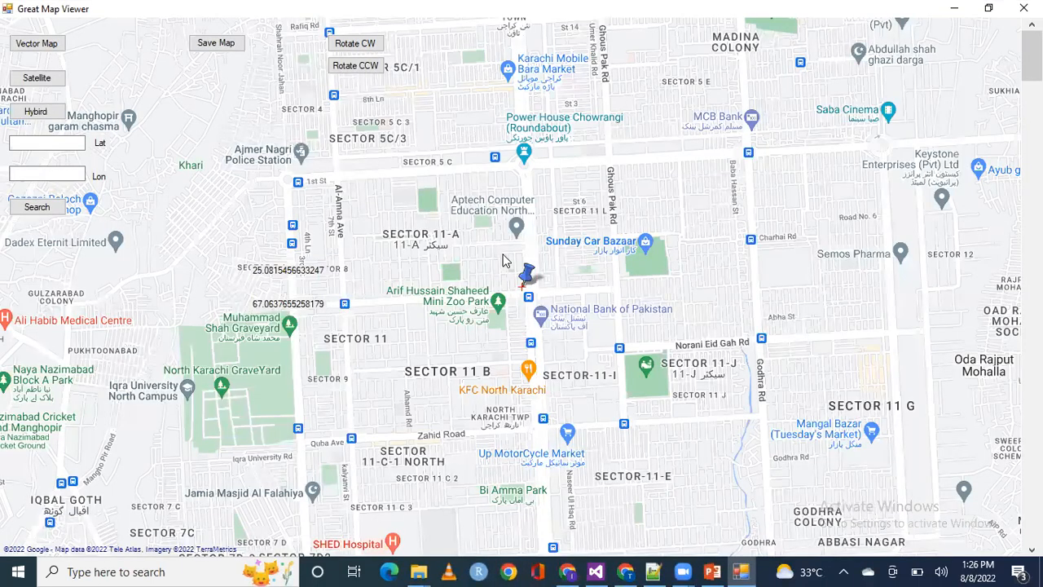
pyautogui.moveTo(505, 219)
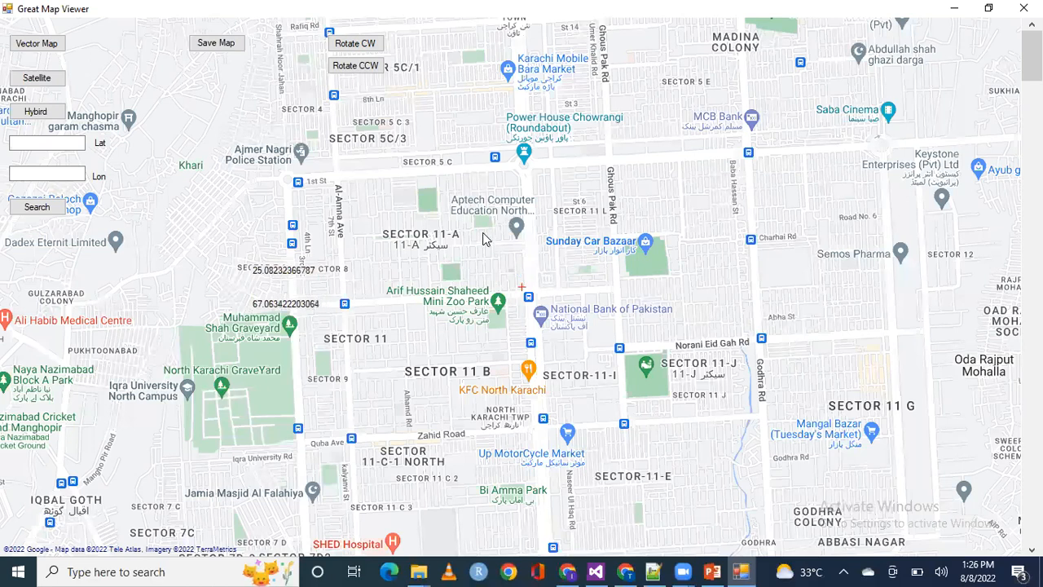
pyautogui.moveTo(505, 215); pyautogui.dragTo(415, 264)
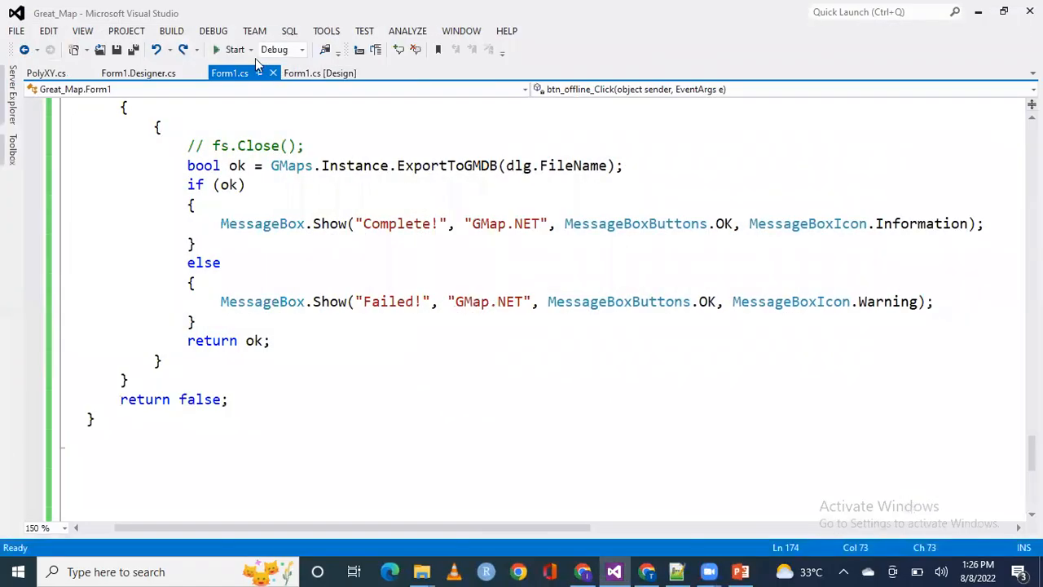
pyautogui.click(235, 49)
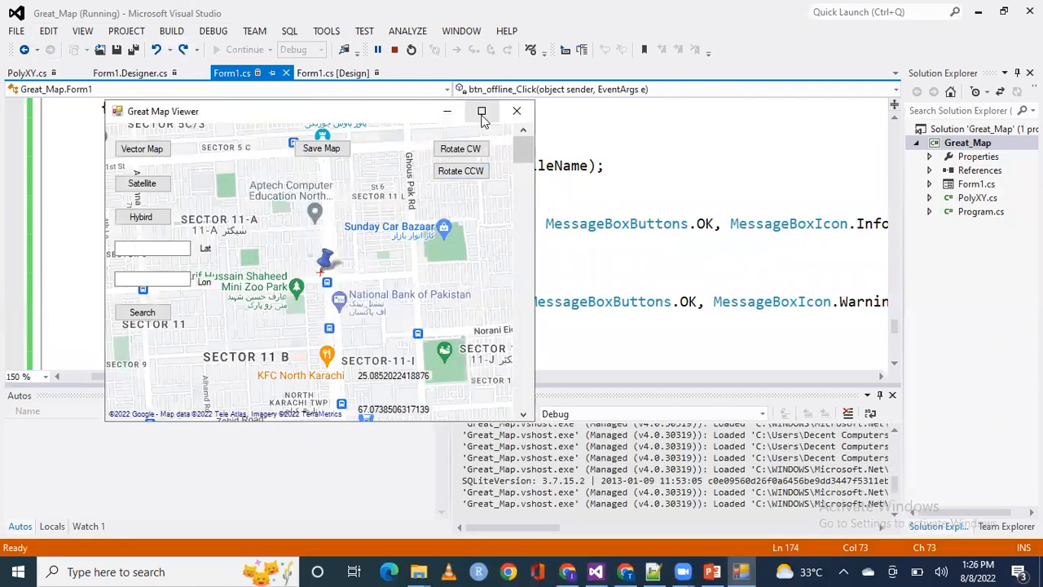
pyautogui.click(482, 110)
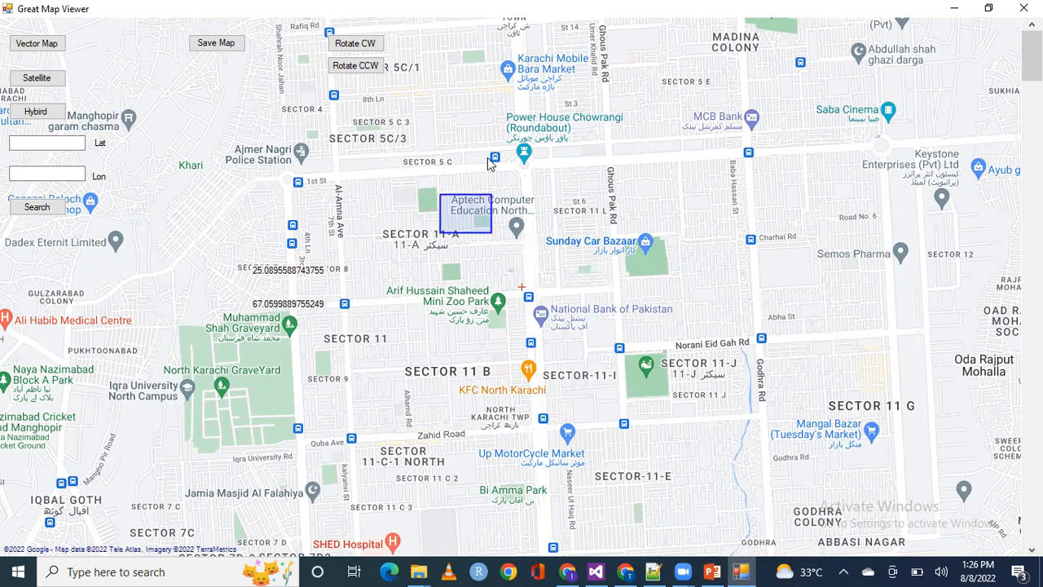
pyautogui.click(216, 43)
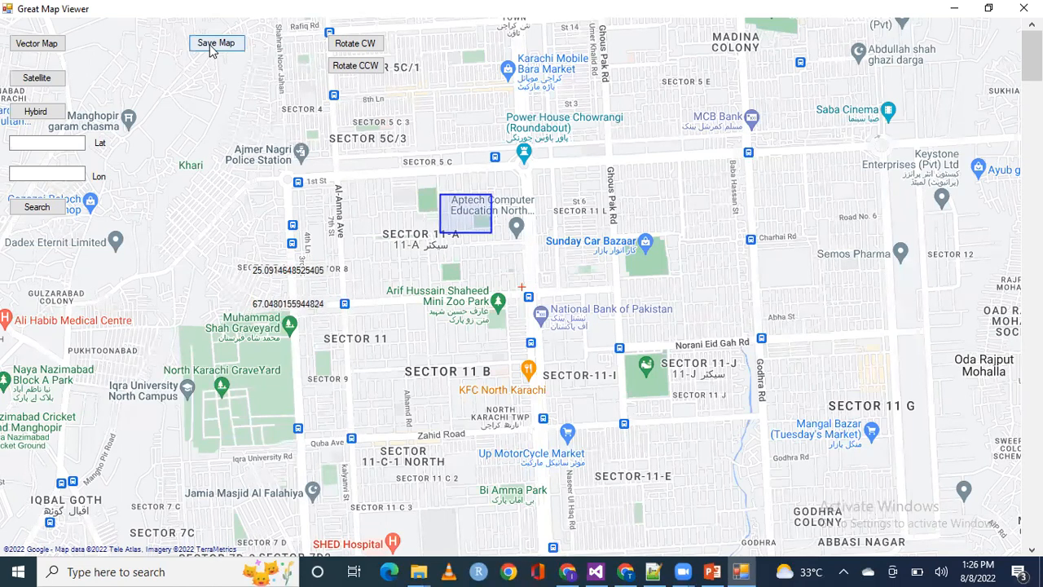
pyautogui.click(217, 42)
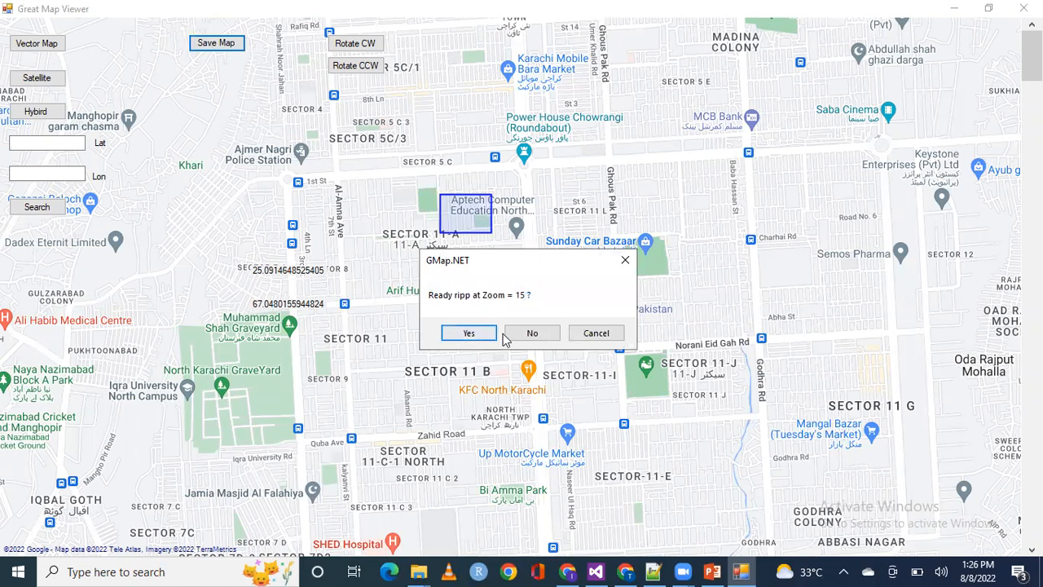
pyautogui.click(467, 332)
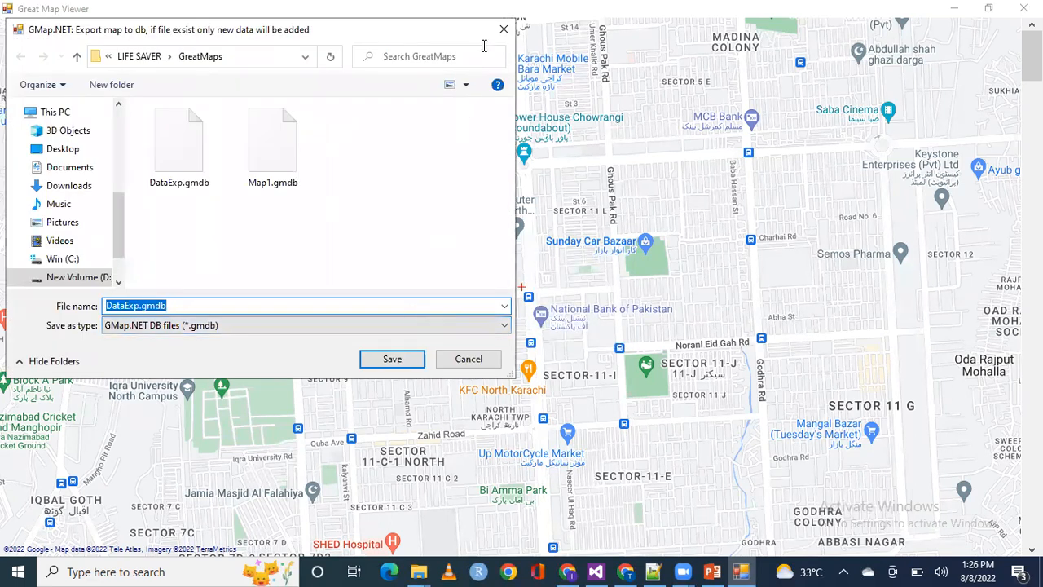
pyautogui.moveTo(481, 145)
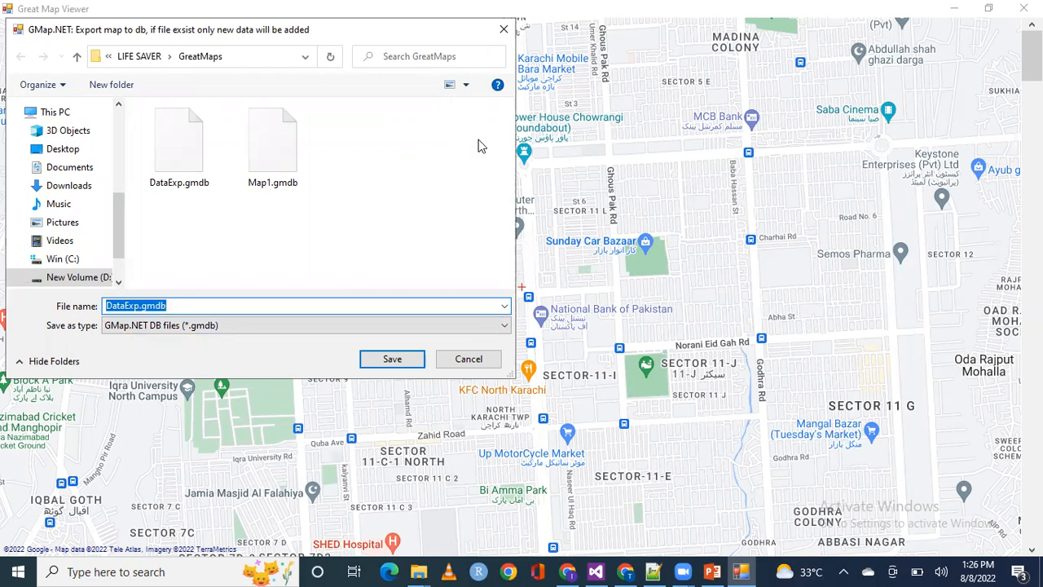
pyautogui.moveTo(493, 96)
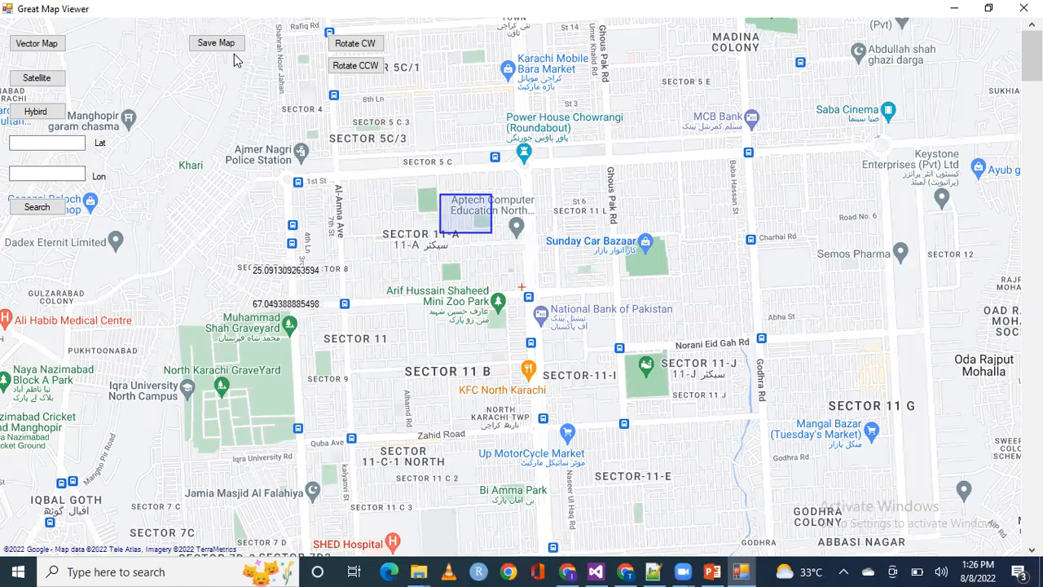
# Prefetch the marked area's zoom-15 tiles and export them as Map2, dismissing the completion message
pyautogui.click(216, 42)
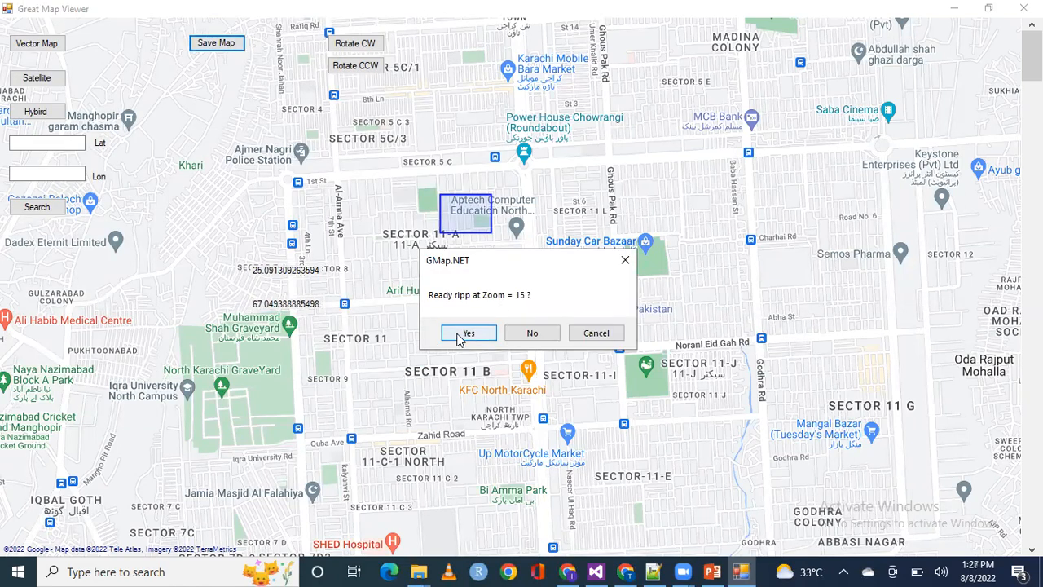
pyautogui.click(468, 332)
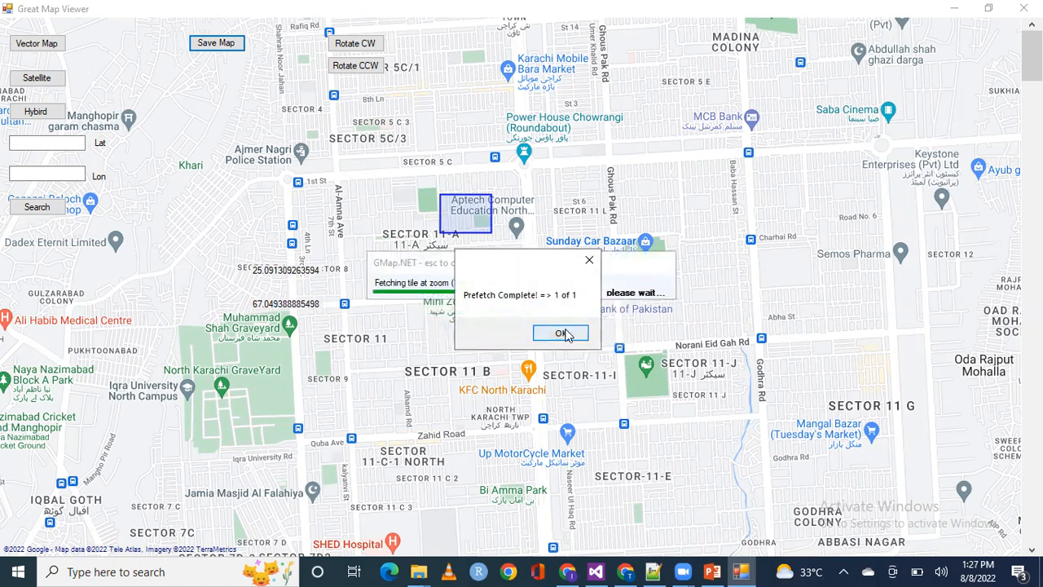
pyautogui.click(560, 332)
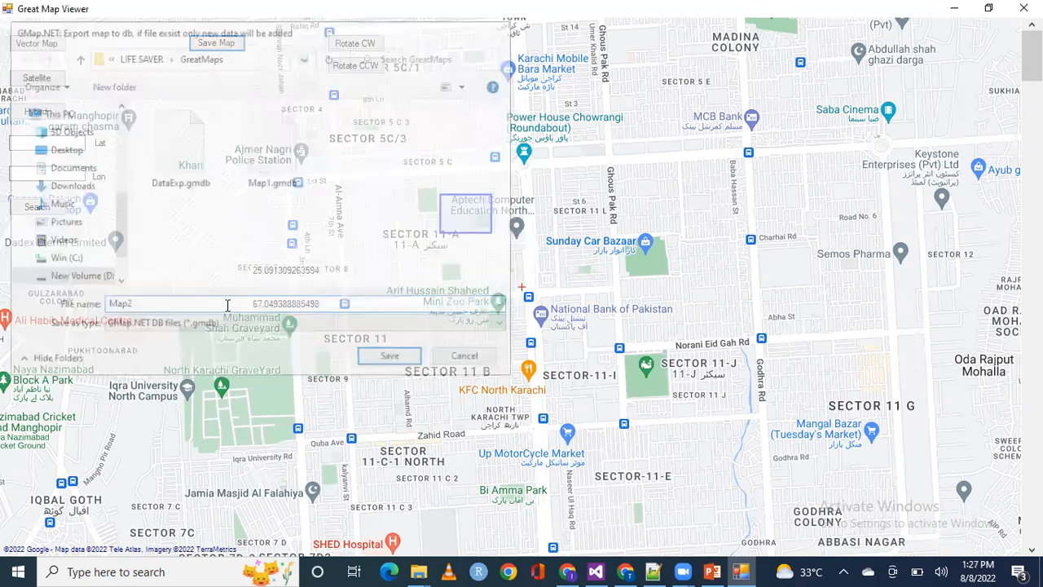
pyautogui.click(390, 355)
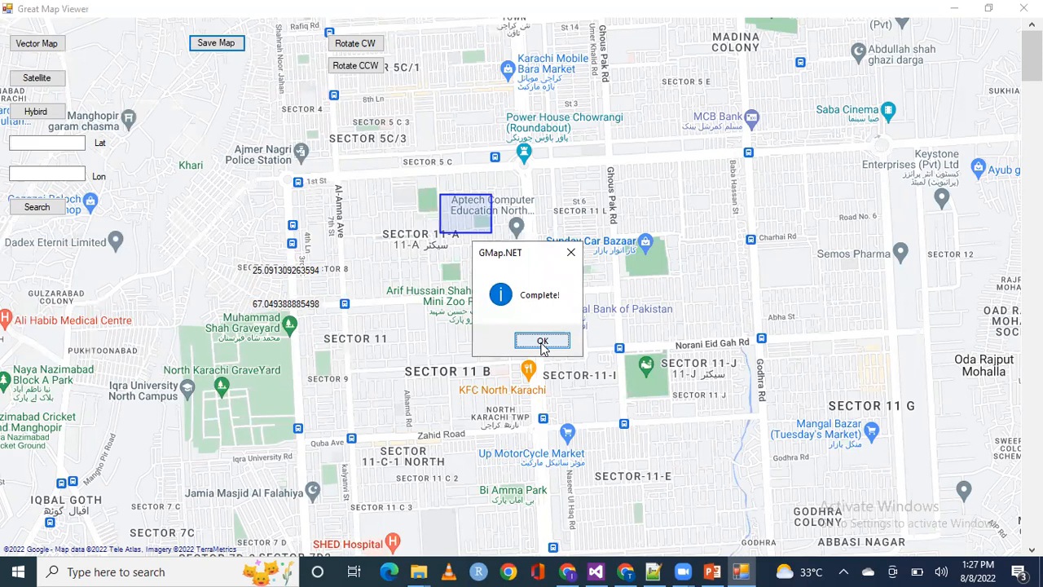
pyautogui.click(541, 340)
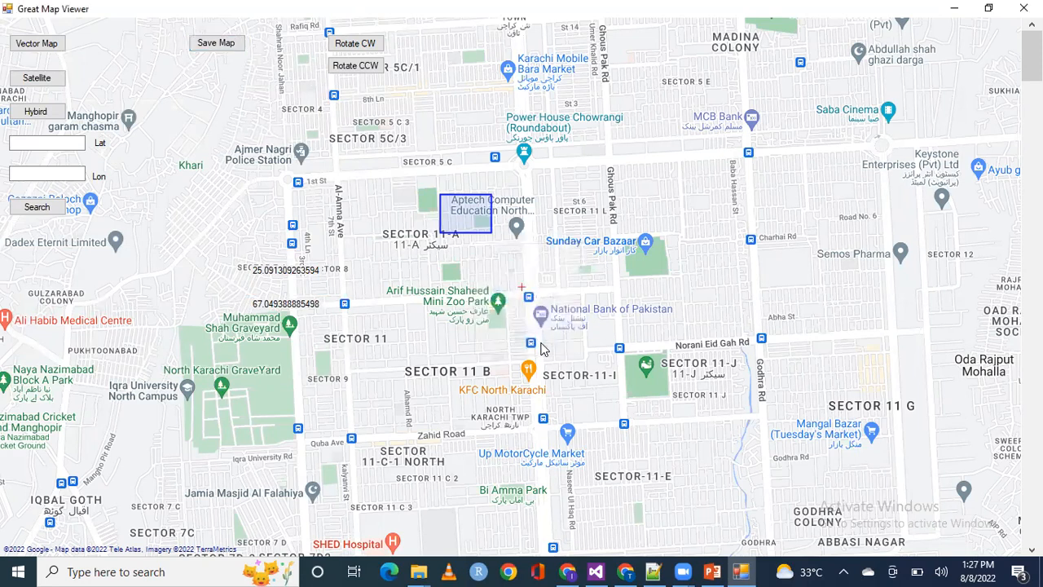